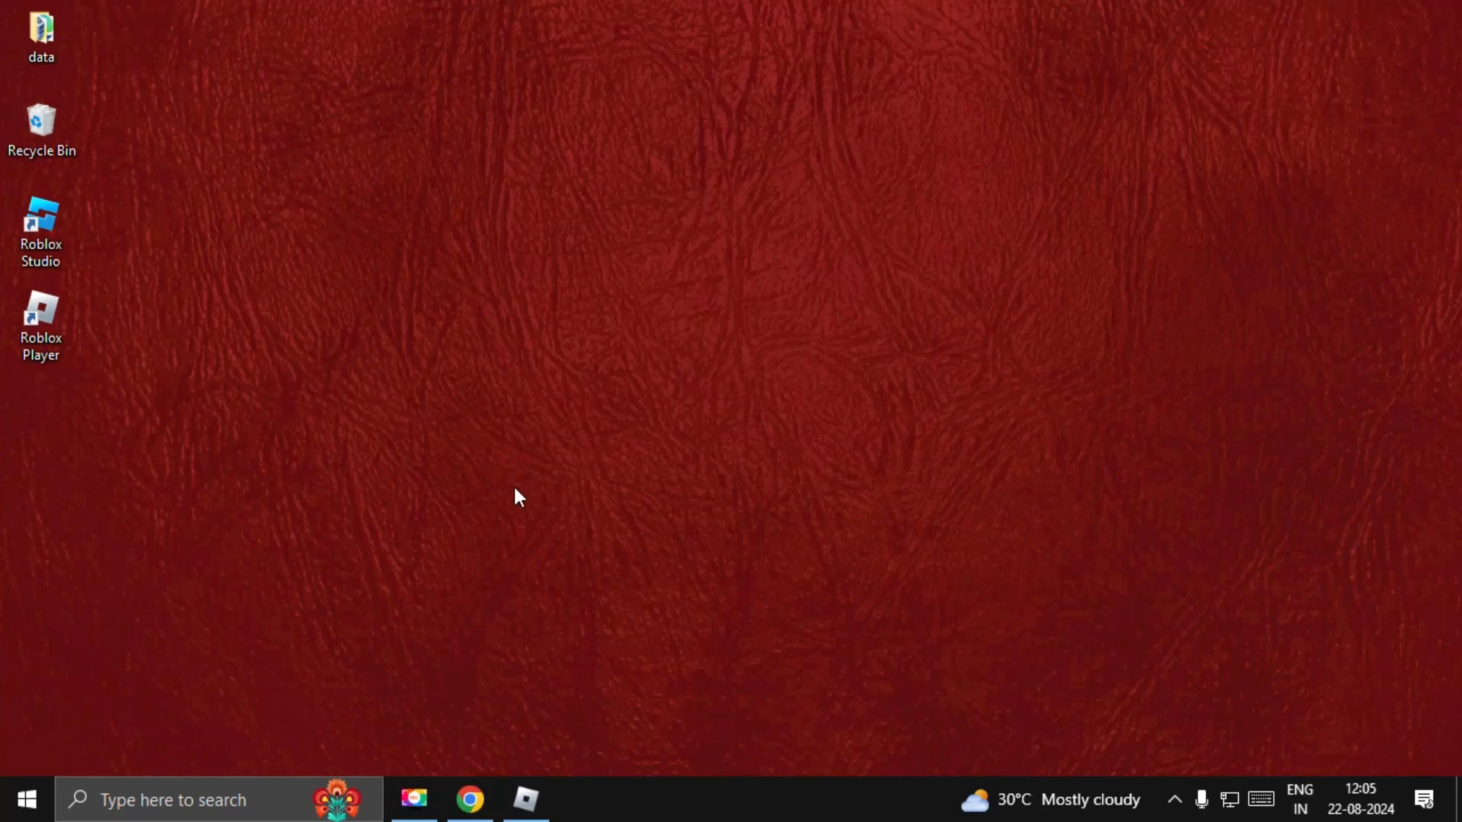
mouse_move(521, 468)
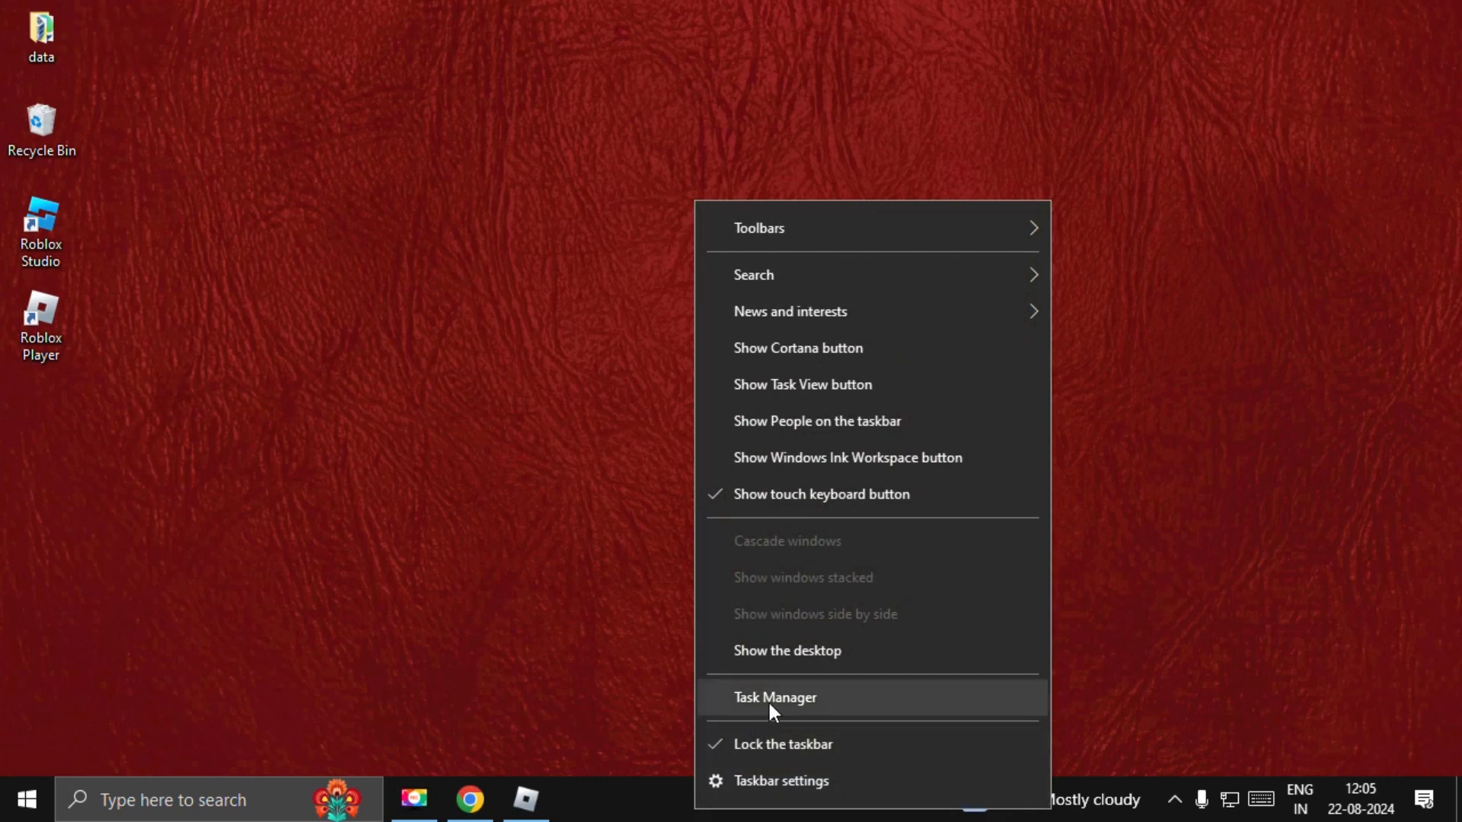
End the Roblox Game Client process from Task Manager's Processes list
left_click(776, 698)
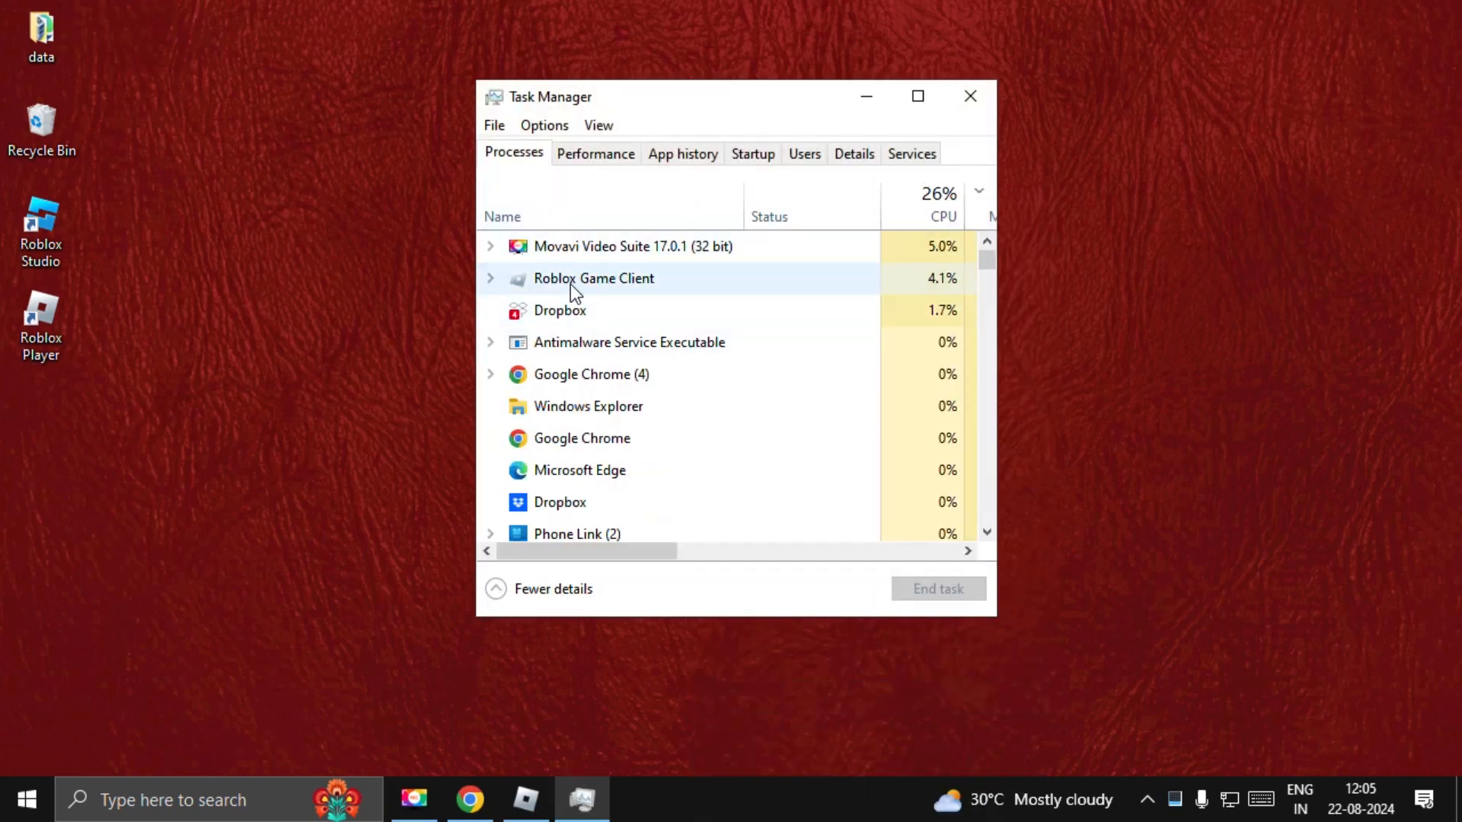
left_click(594, 278)
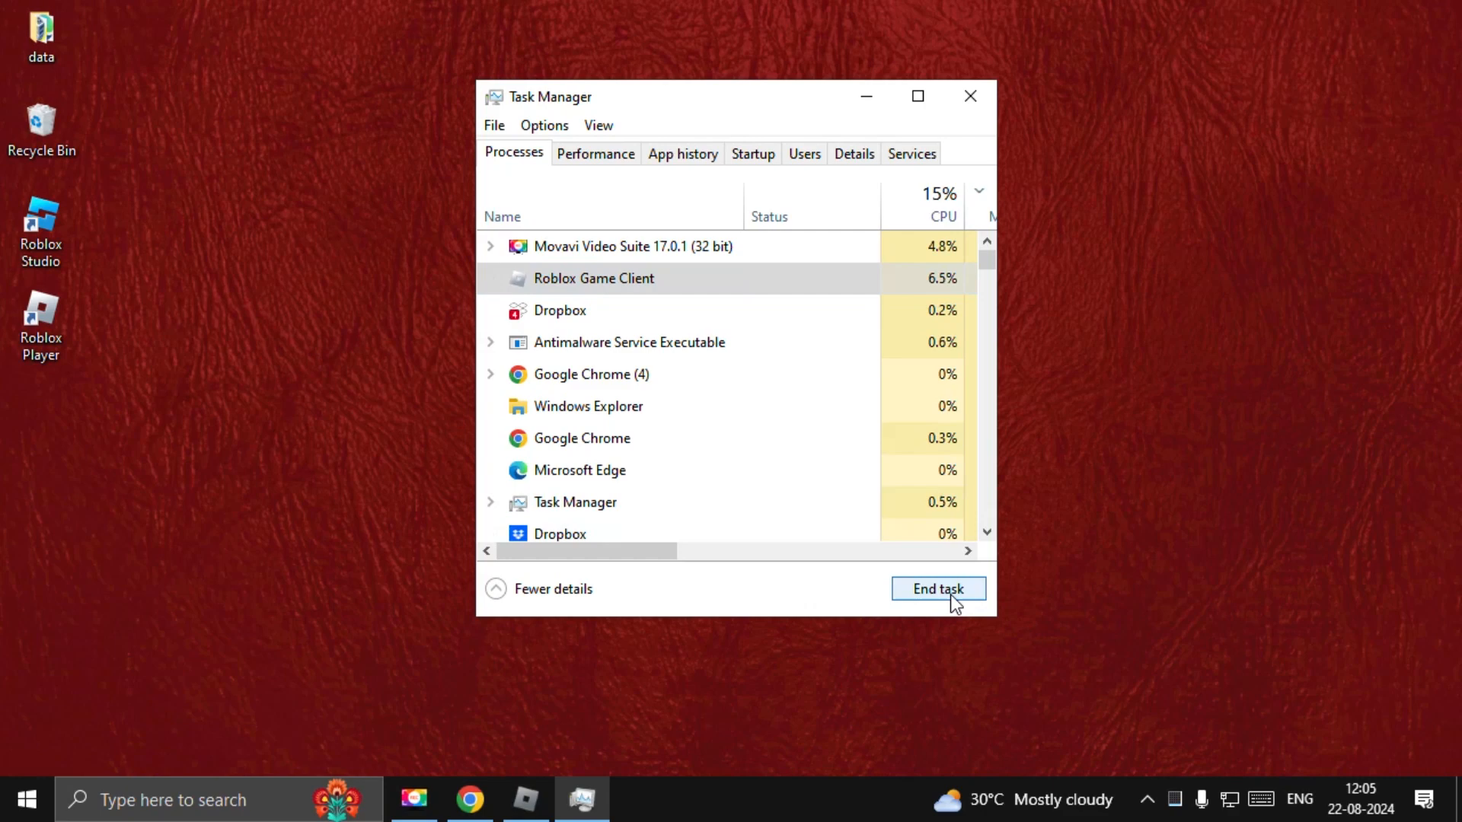
left_click(936, 588)
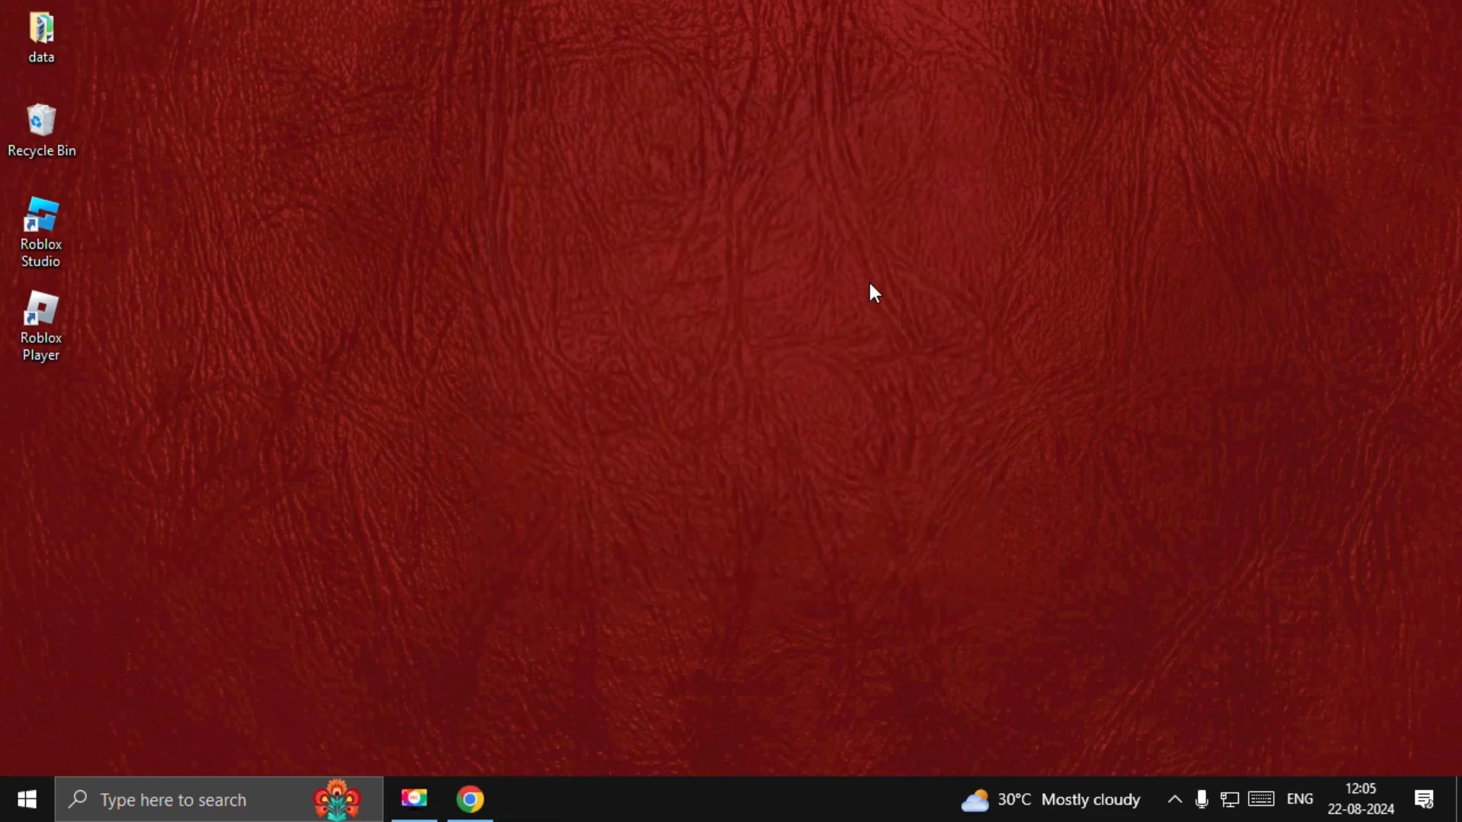
Enable 'Run this program as an administrator' under Compatibility for the Roblox Player shortcut
left_click(41, 326)
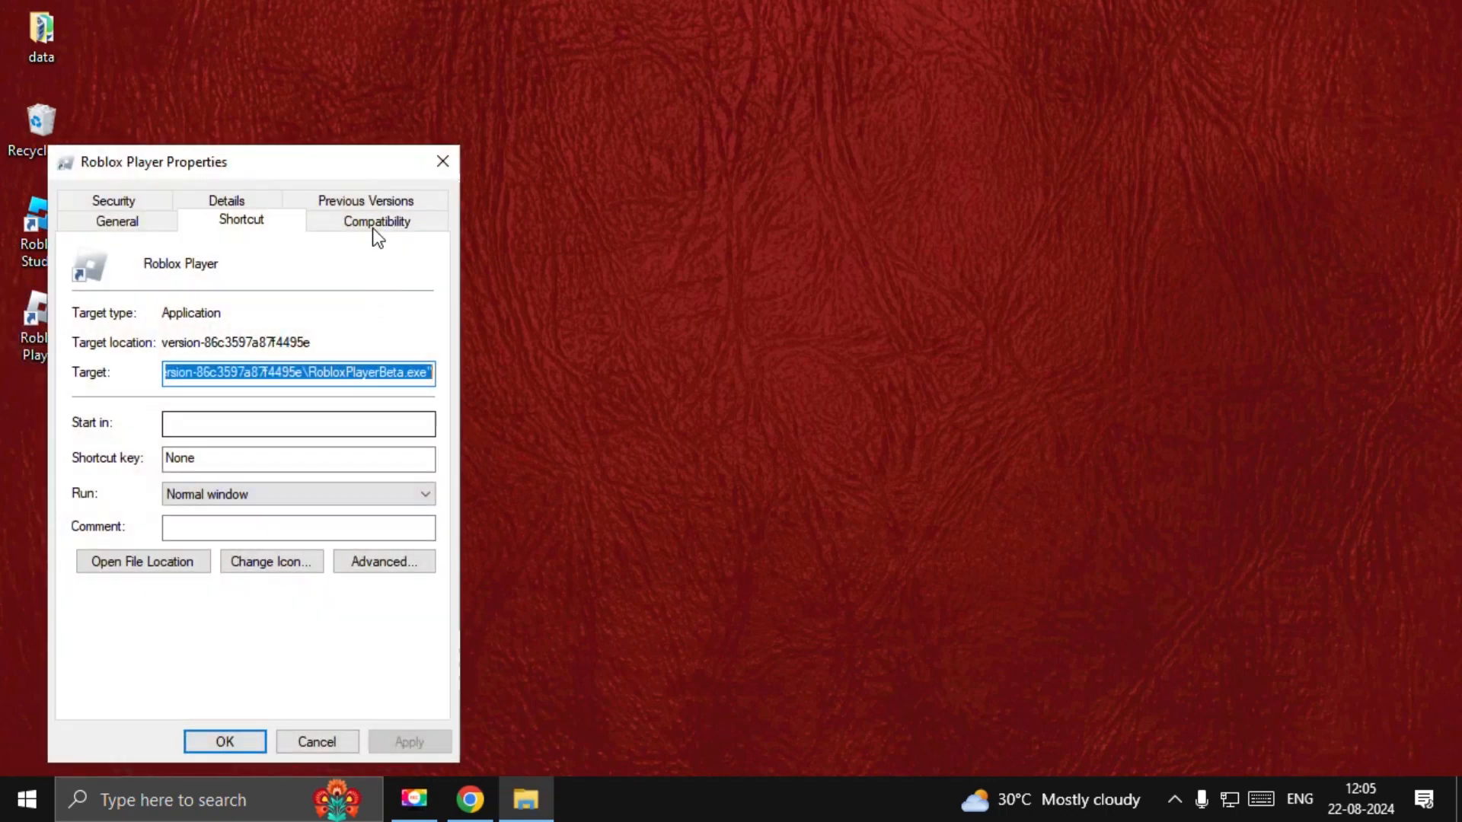
left_click(376, 220)
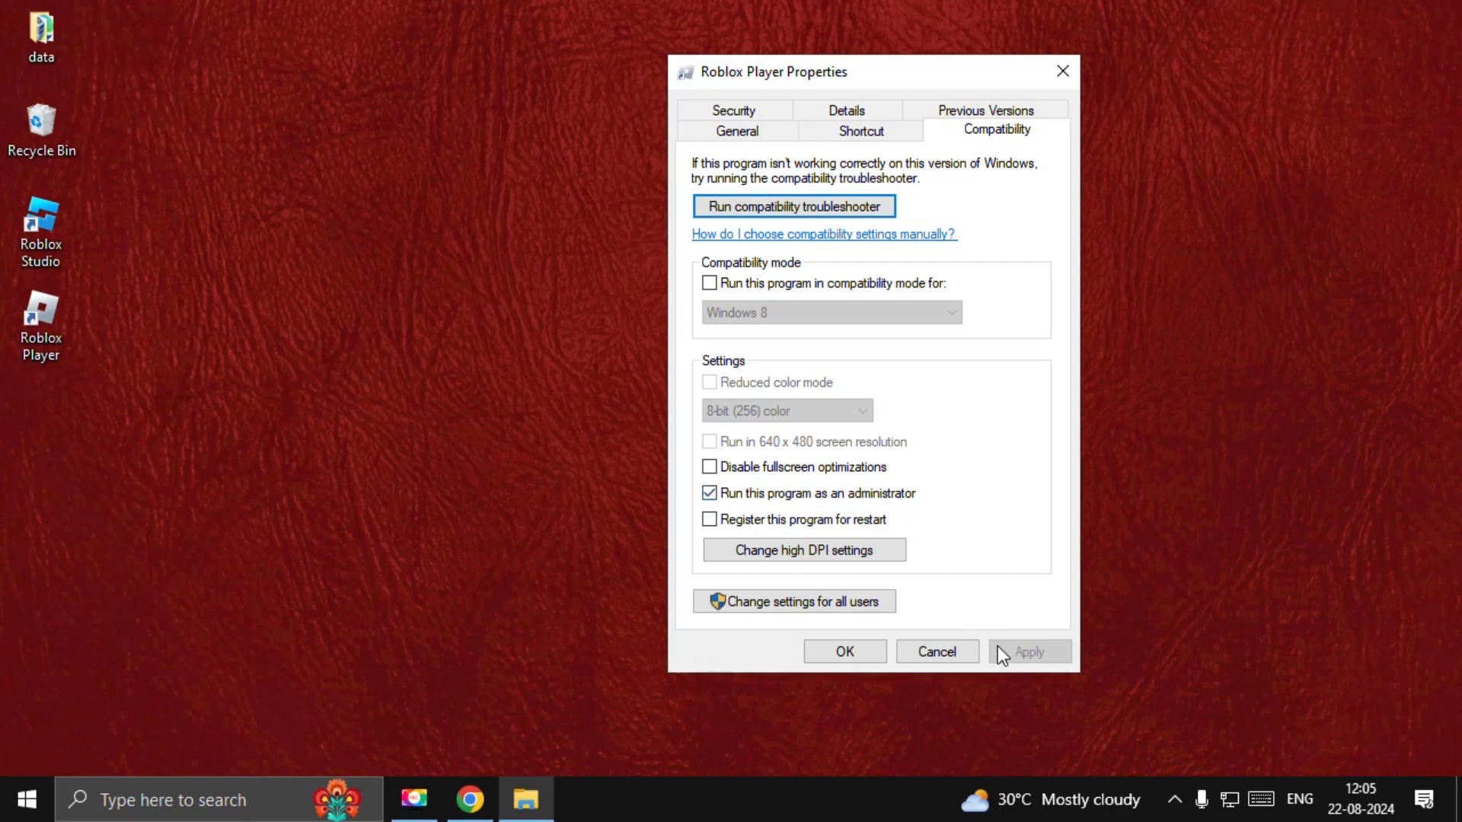
left_click(842, 650)
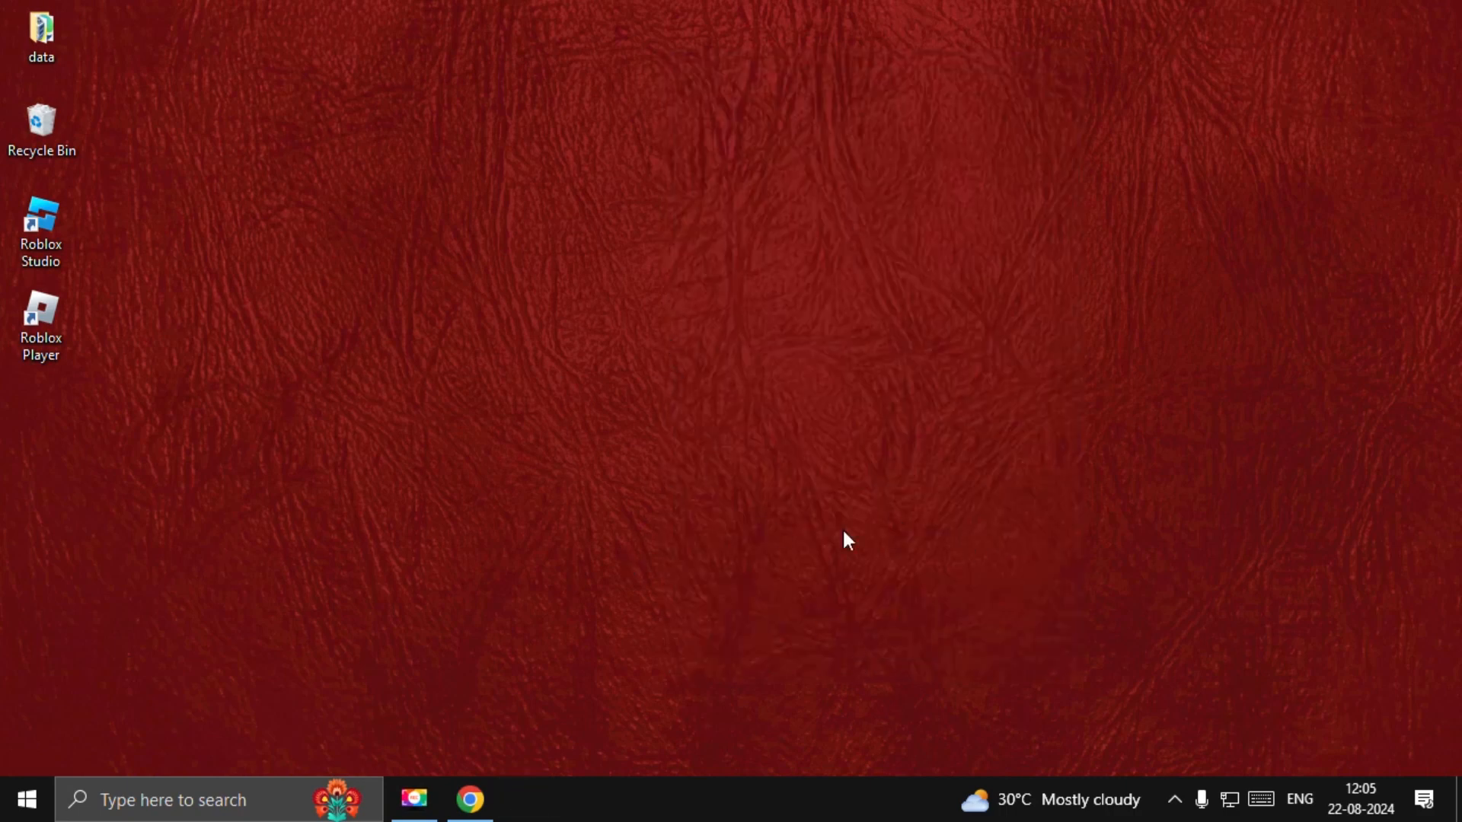
Delete the Roblox folder from %localappdata%\Temp and close the Explorer window
key("Win+r")
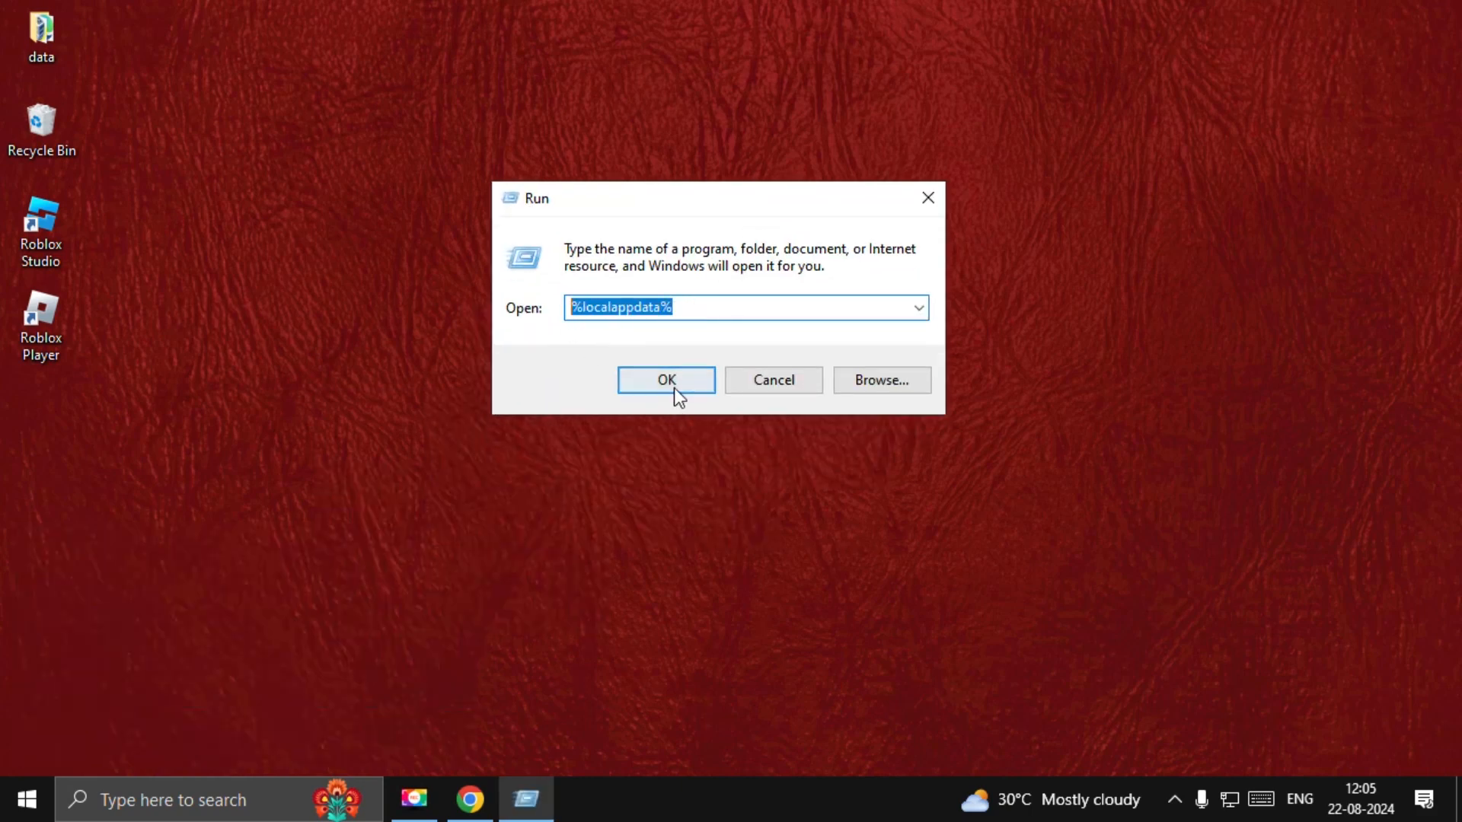
left_click(665, 379)
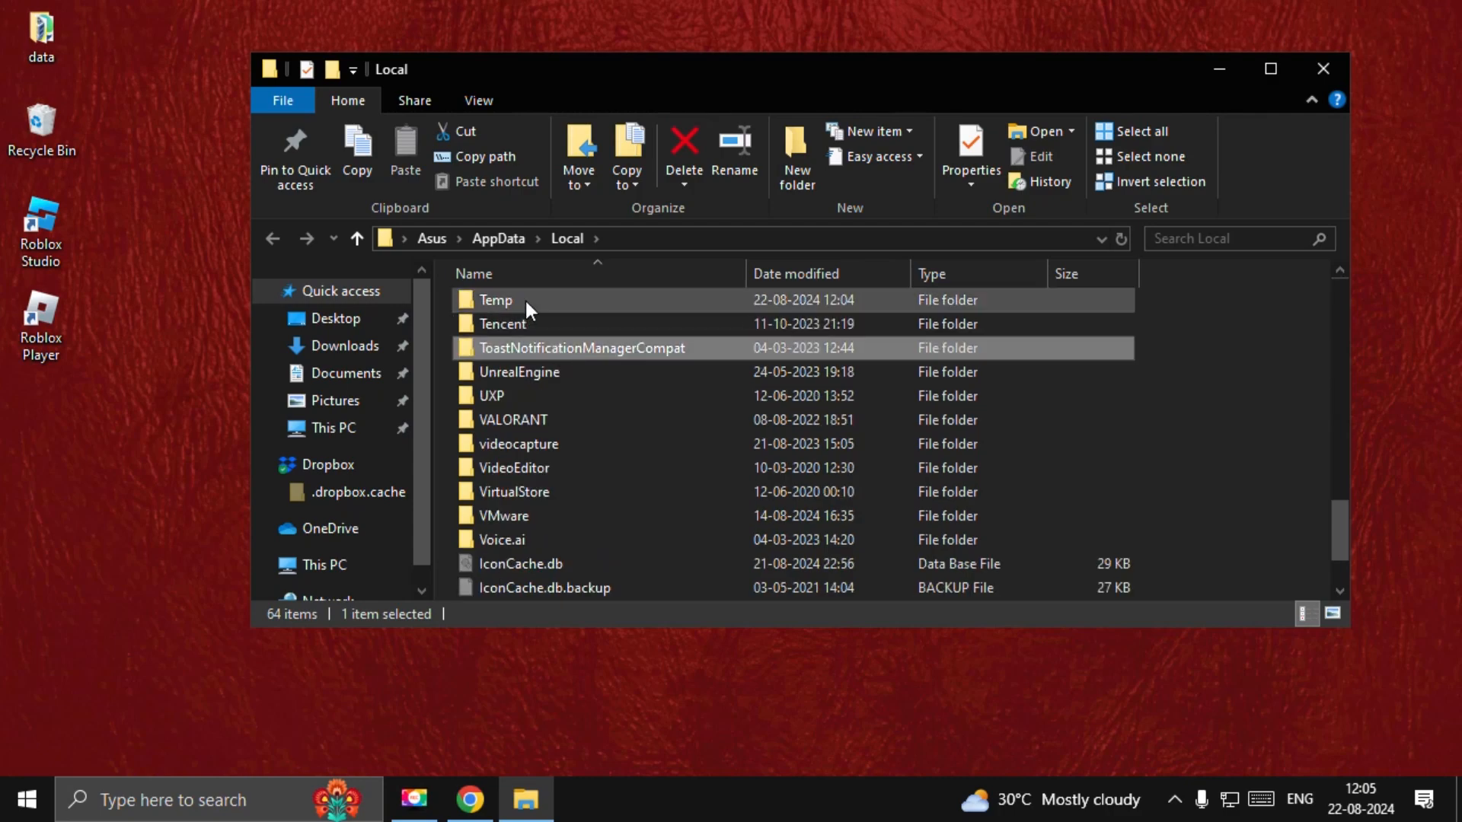
double_click(495, 300)
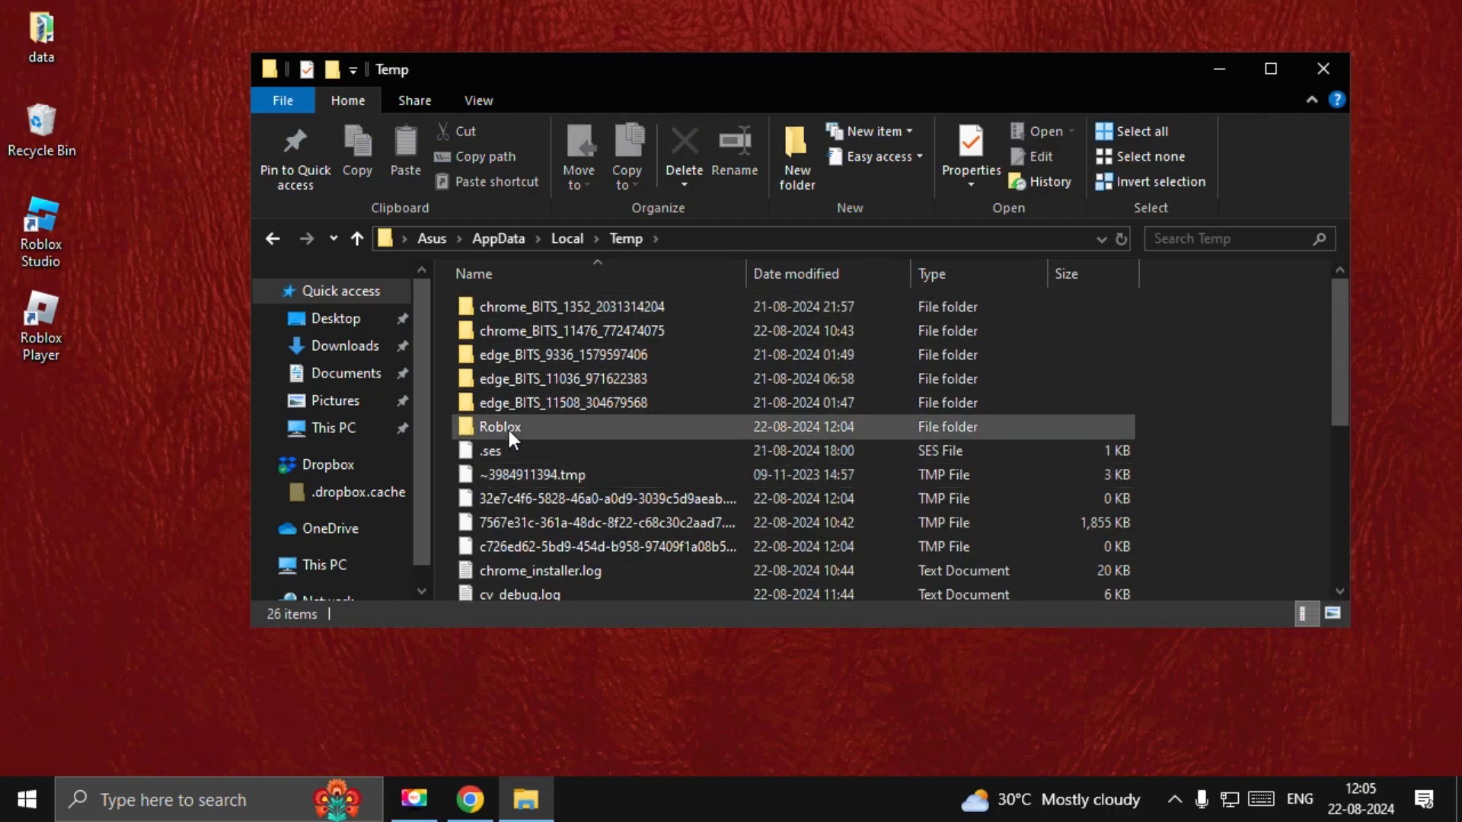
right_click(499, 427)
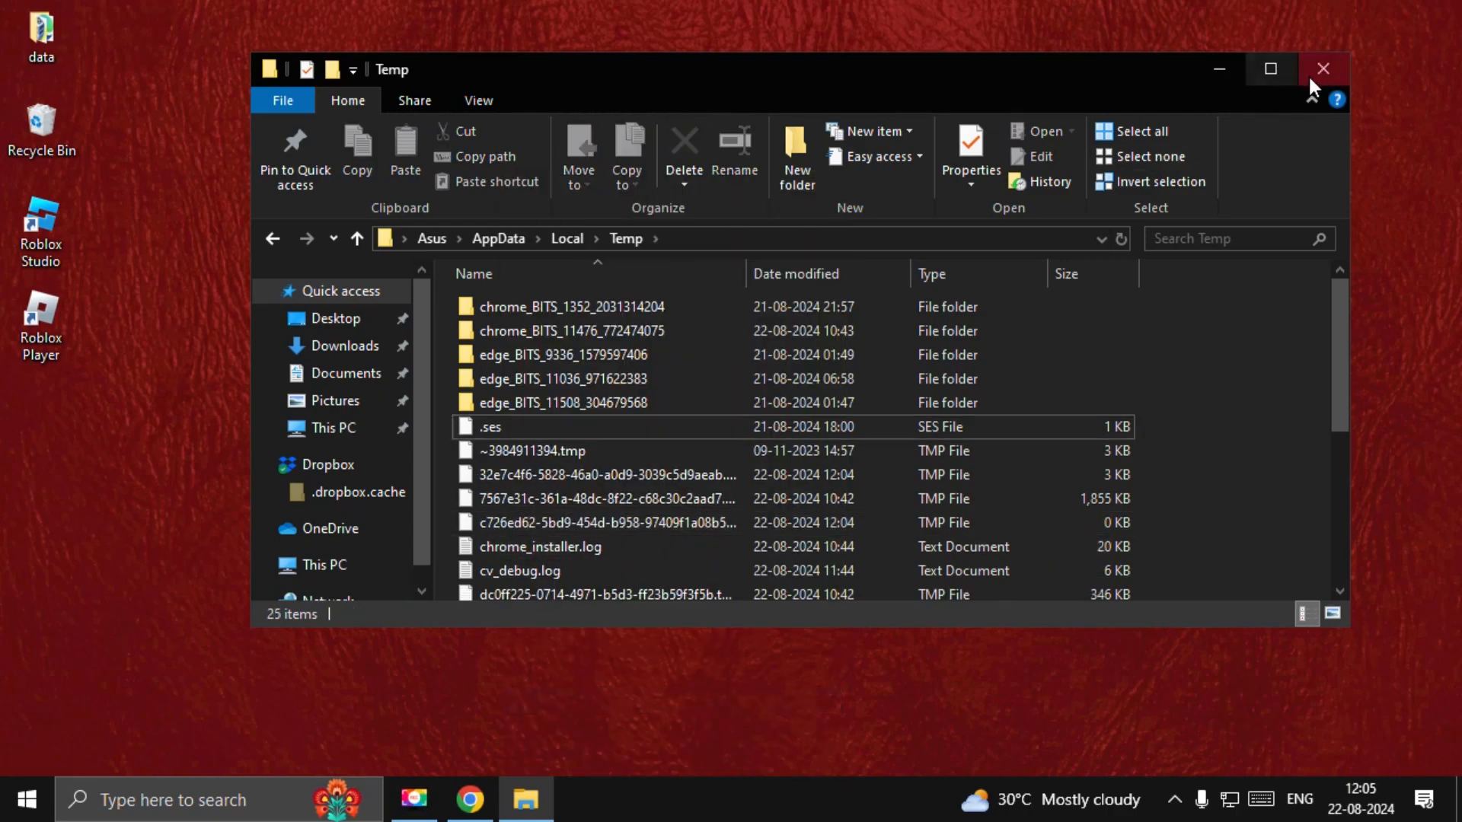
left_click(469, 799)
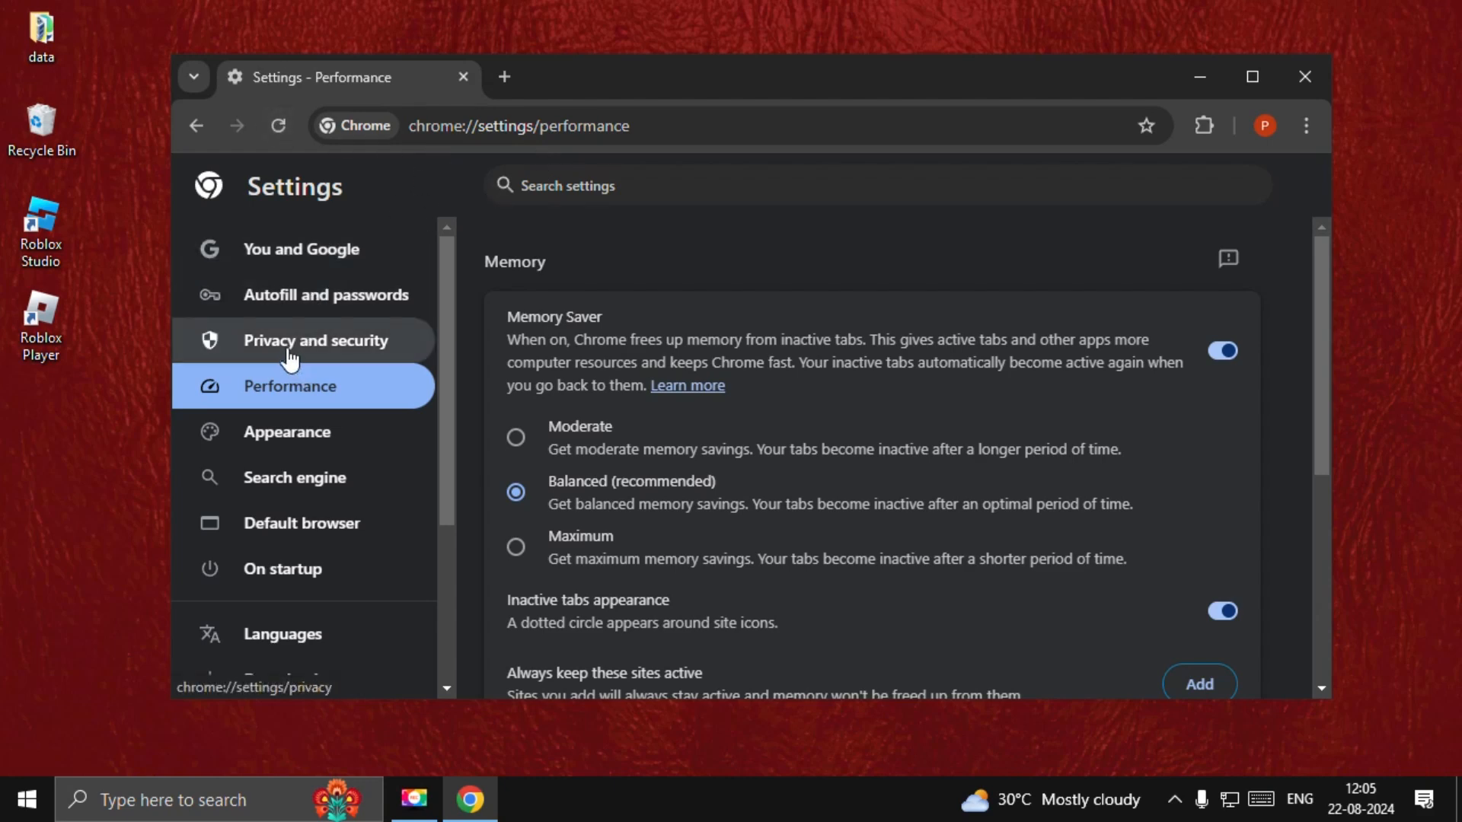
In Chrome's Delete browsing data, include cookies and cached files with the All time range
left_click(317, 340)
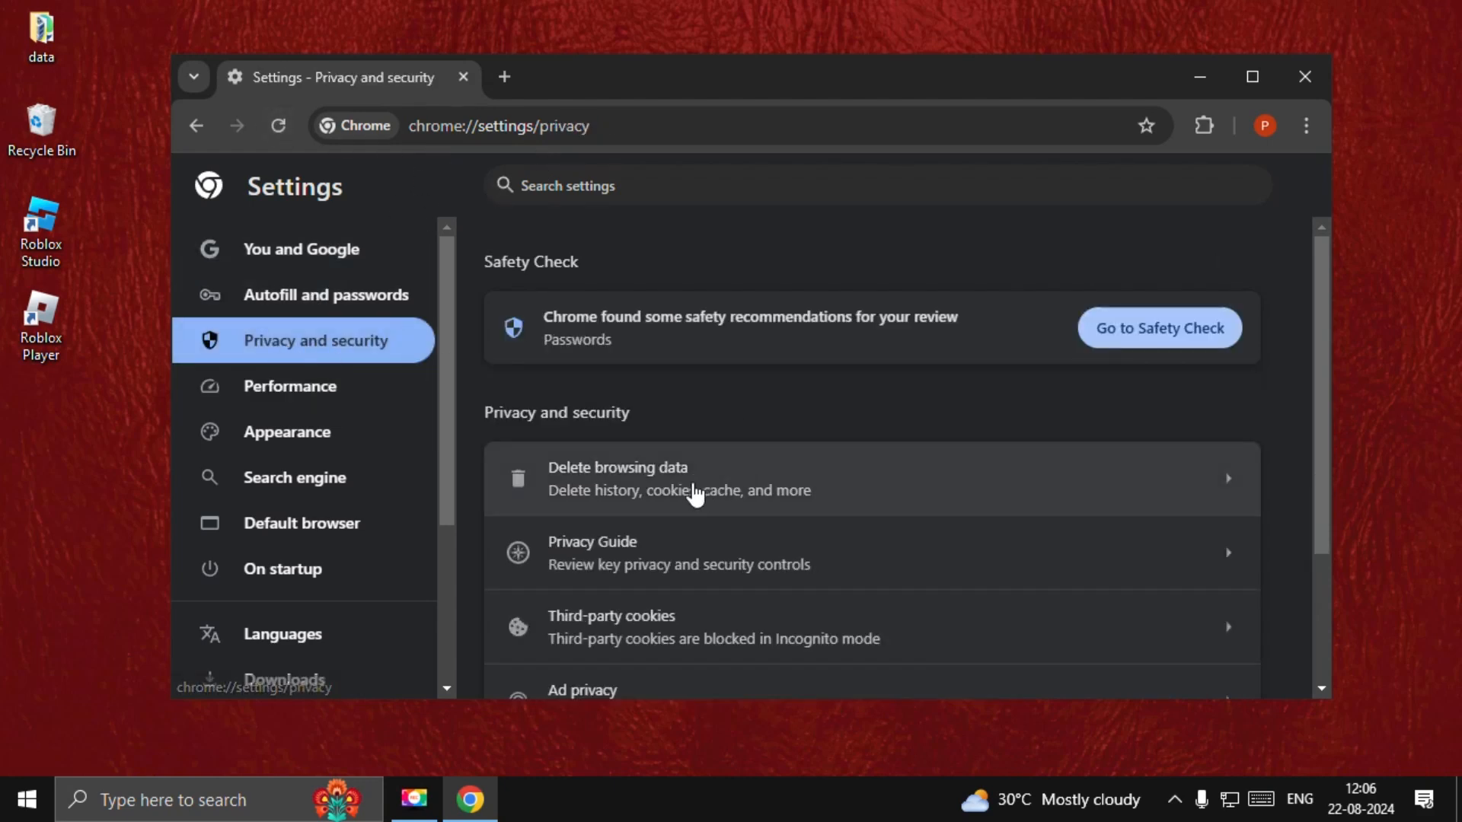
left_click(679, 478)
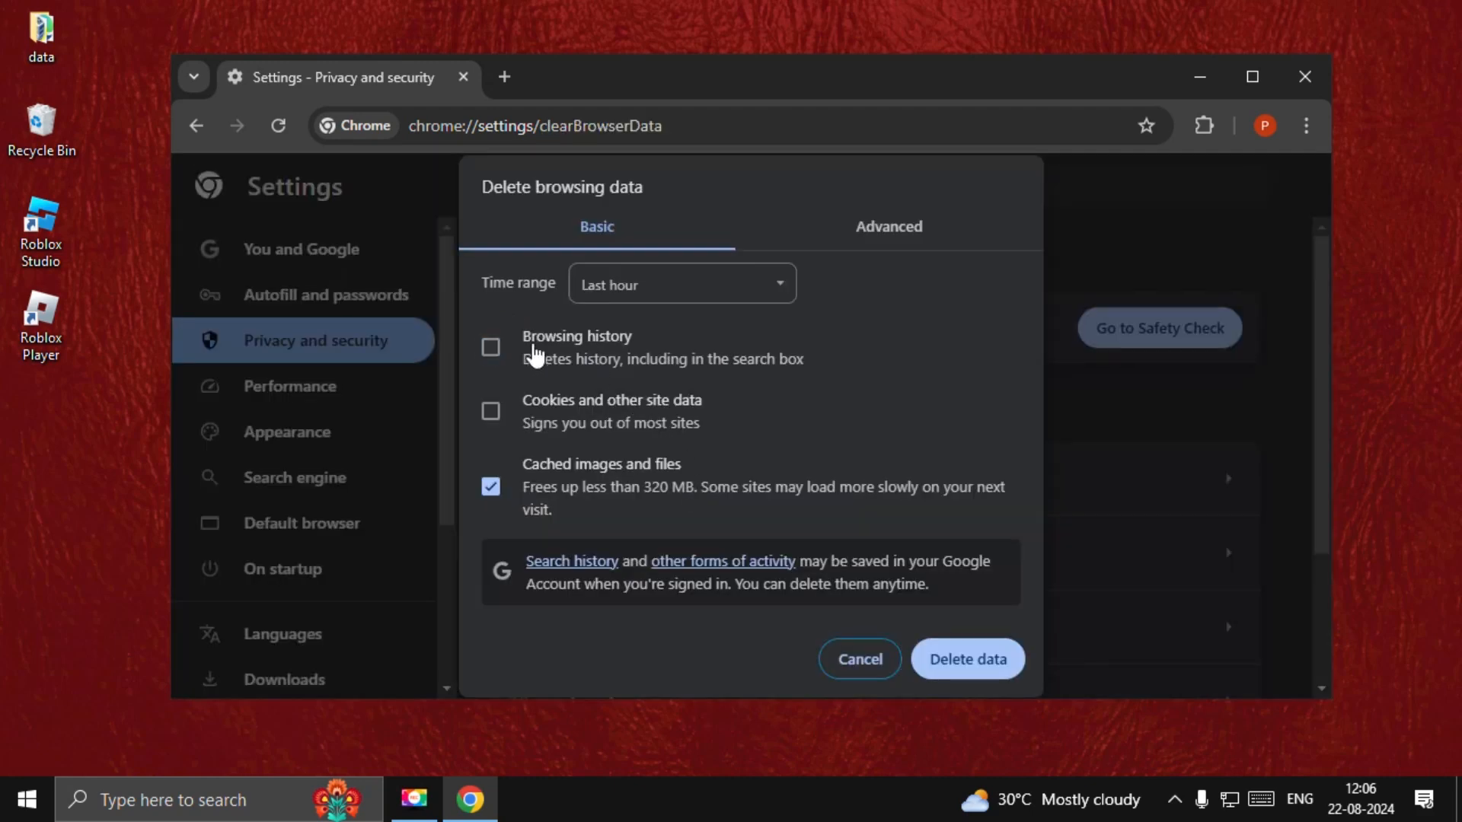
left_click(492, 411)
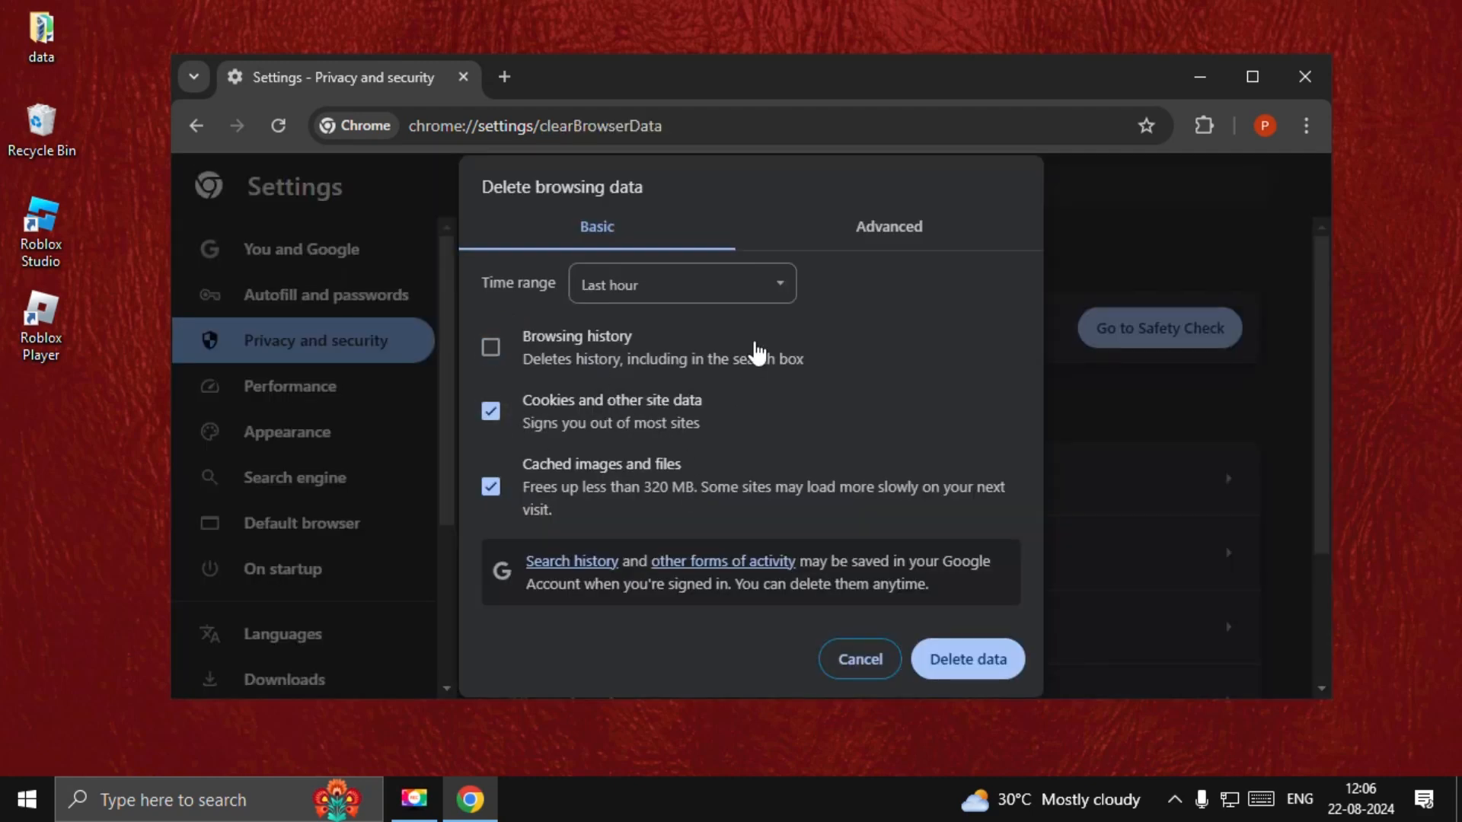
left_click(682, 284)
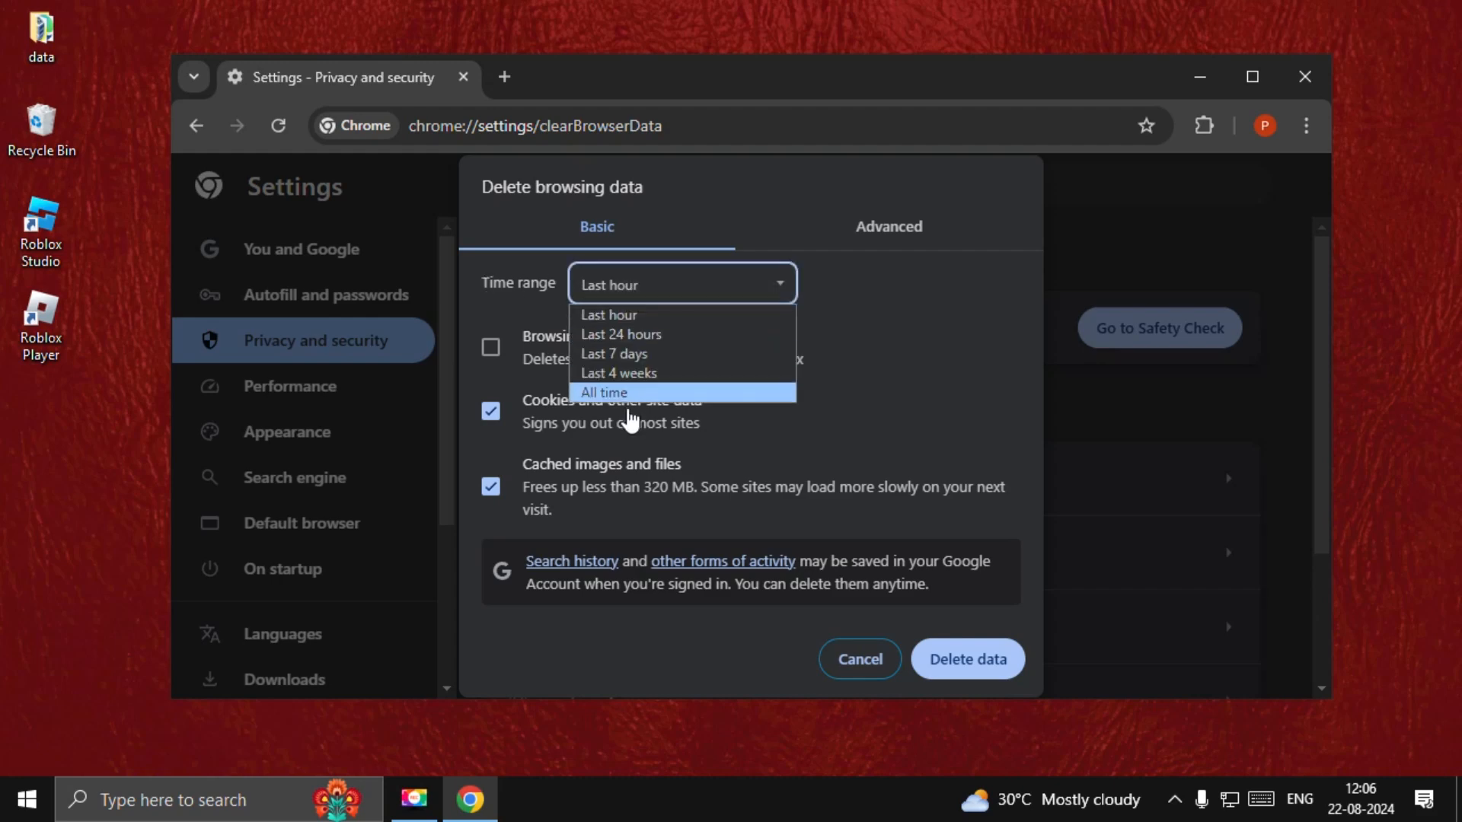
left_click(605, 392)
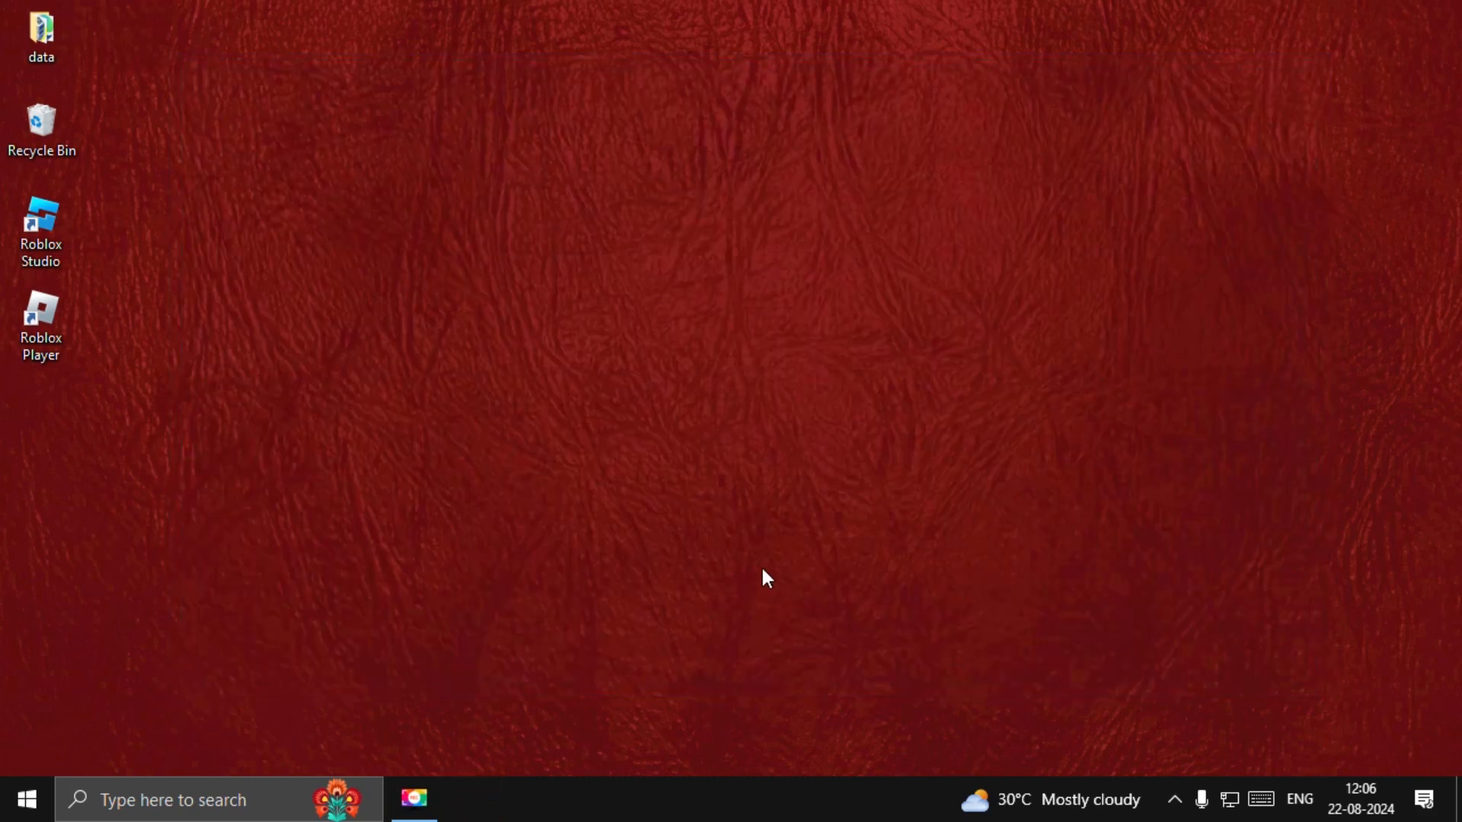
mouse_move(679, 329)
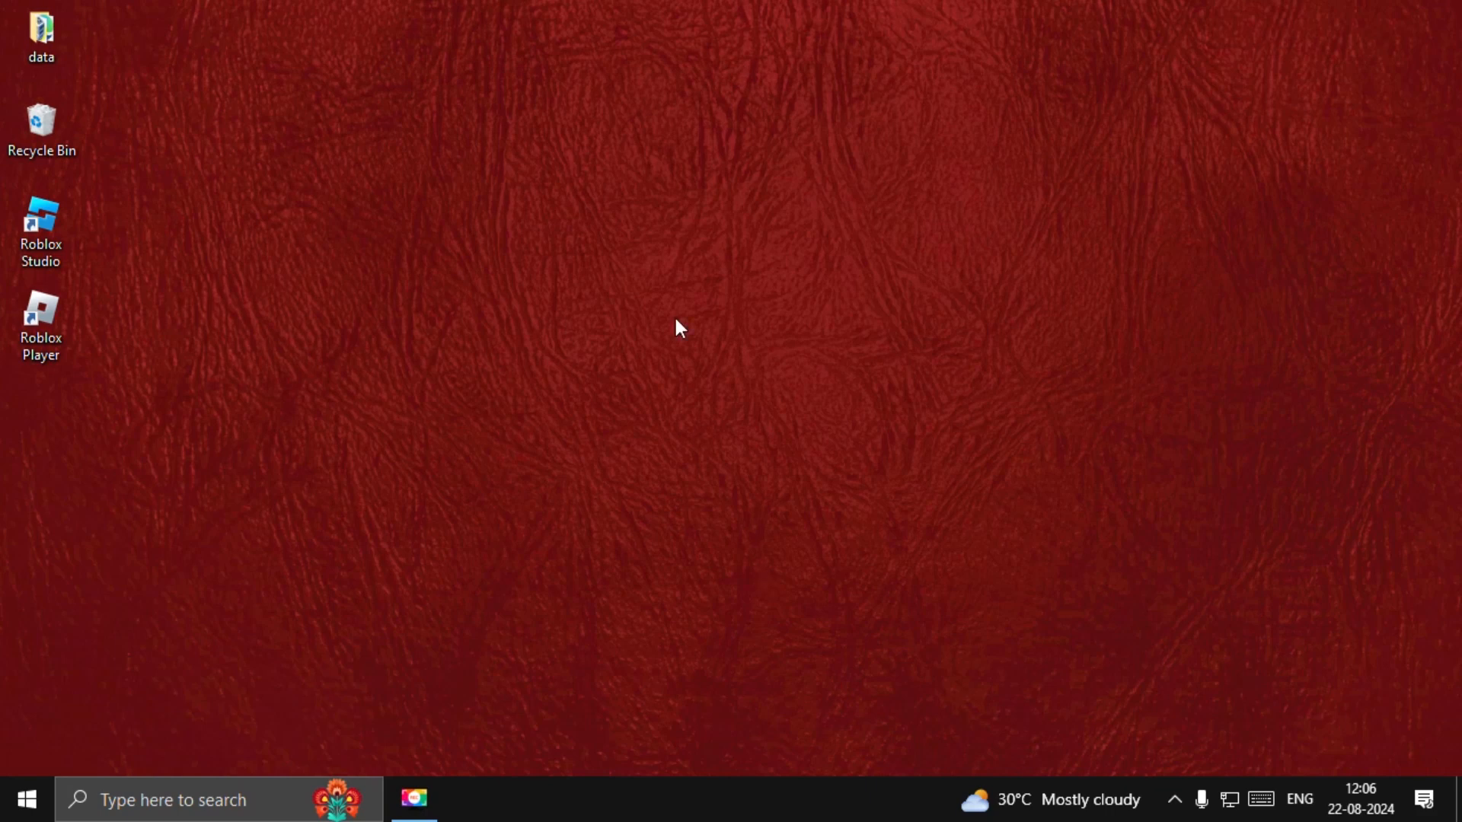
mouse_move(518, 542)
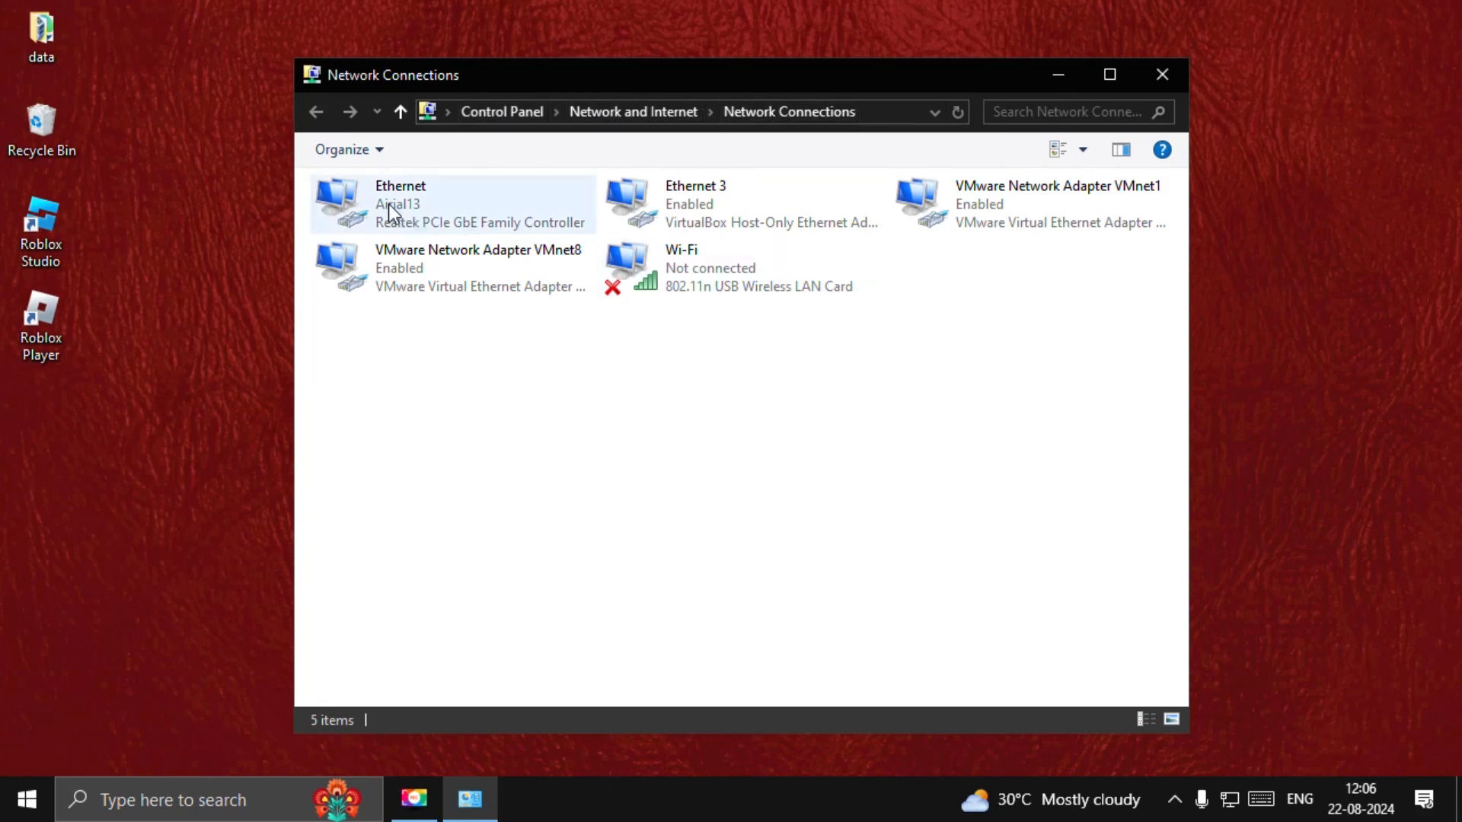
Set Ethernet IPv4 DNS servers to 8.8.8.8 and 8.8.4.4 and close the network windows
double_click(400, 202)
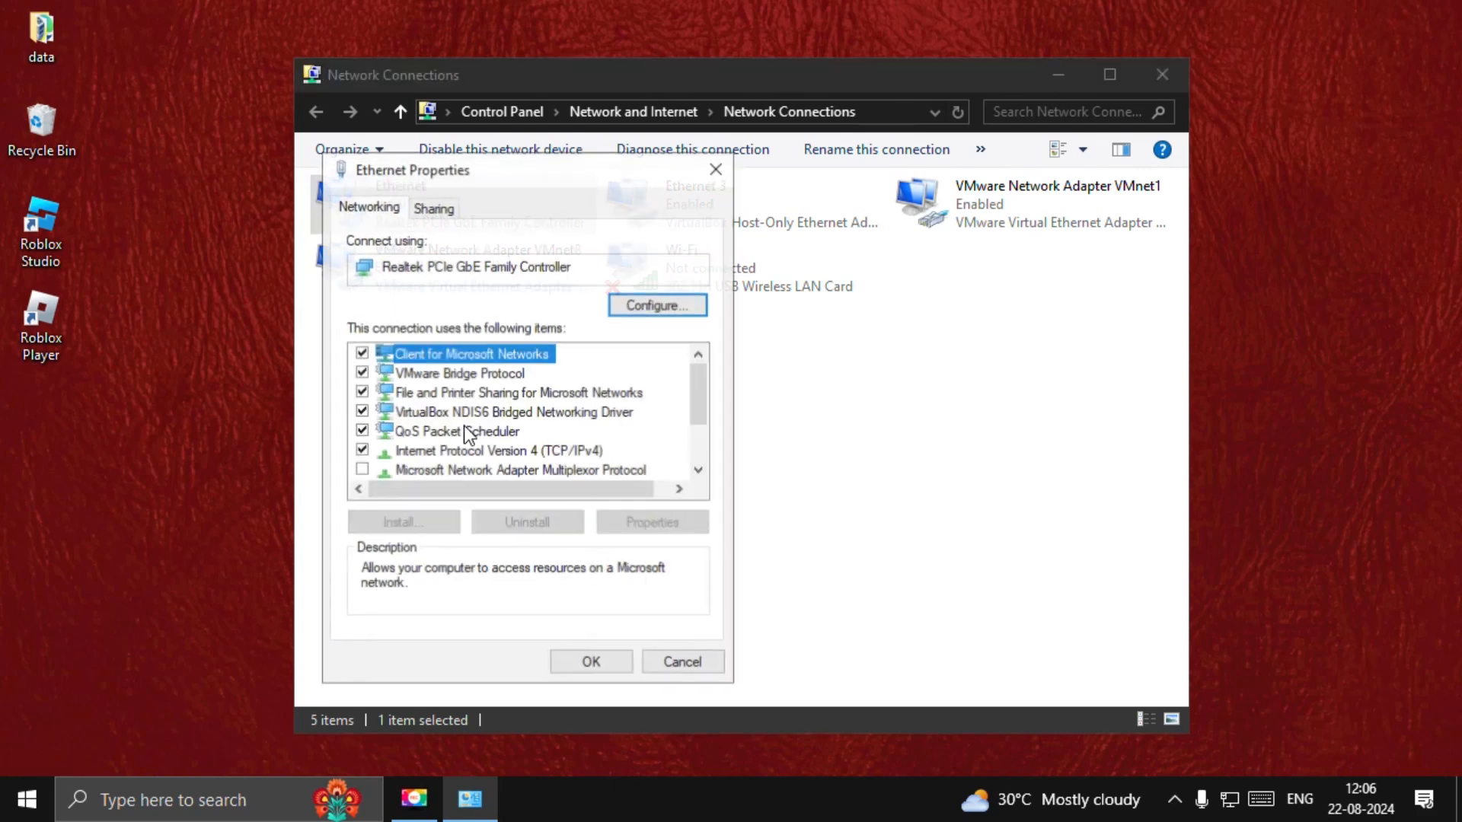
left_click_drag(413, 169, 617, 160)
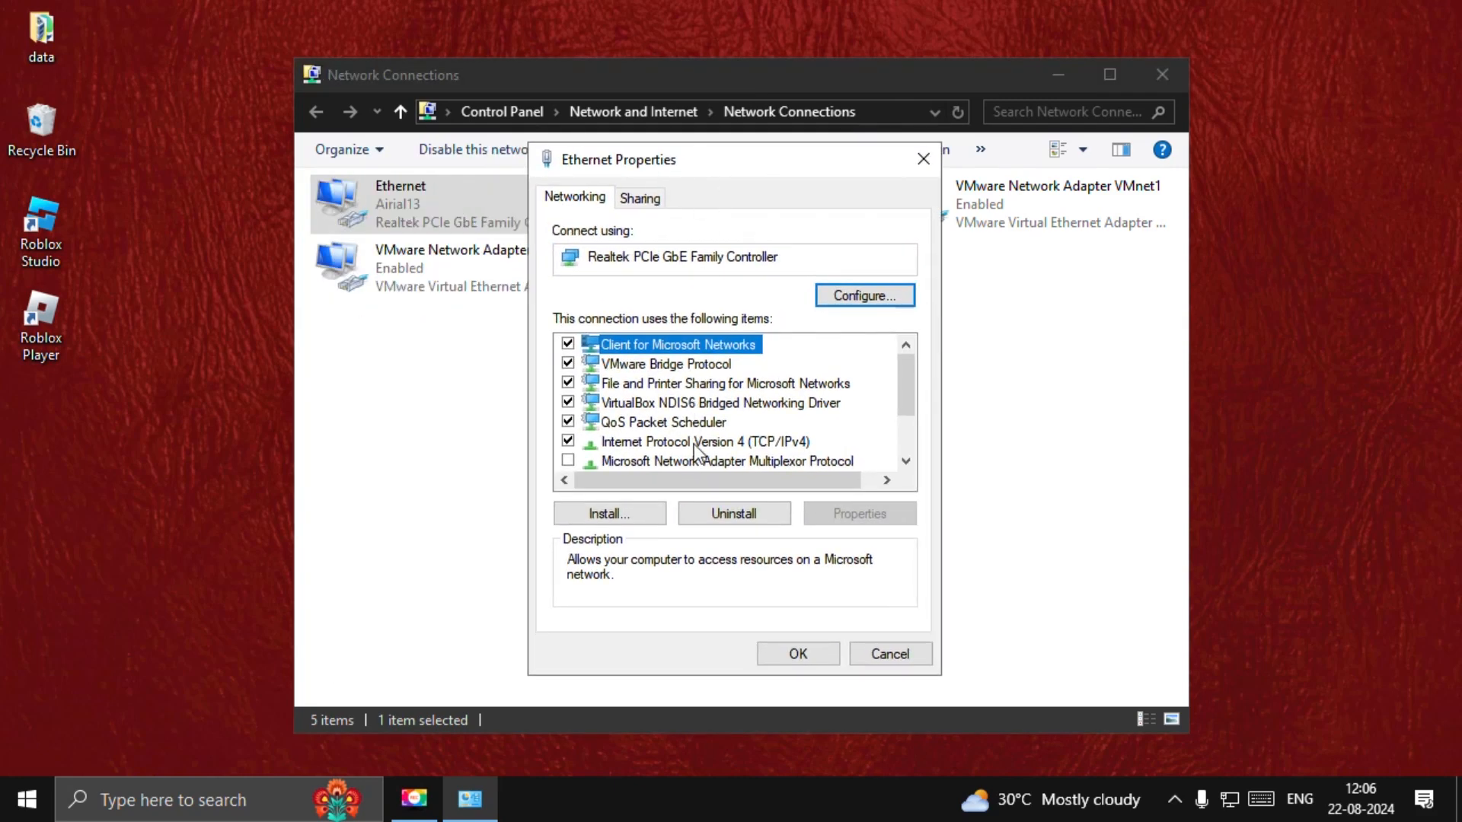
left_click(704, 441)
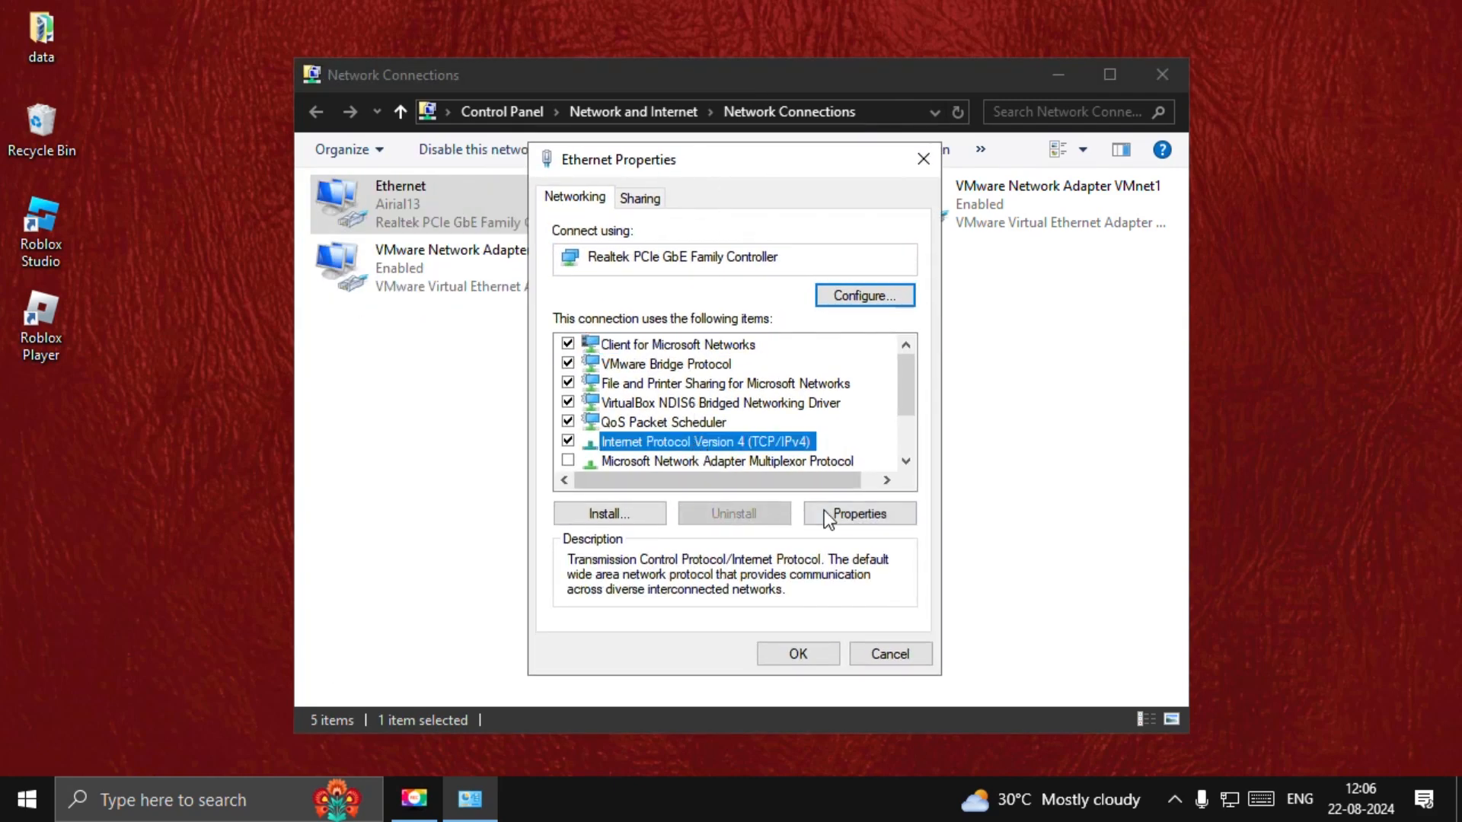
left_click(858, 513)
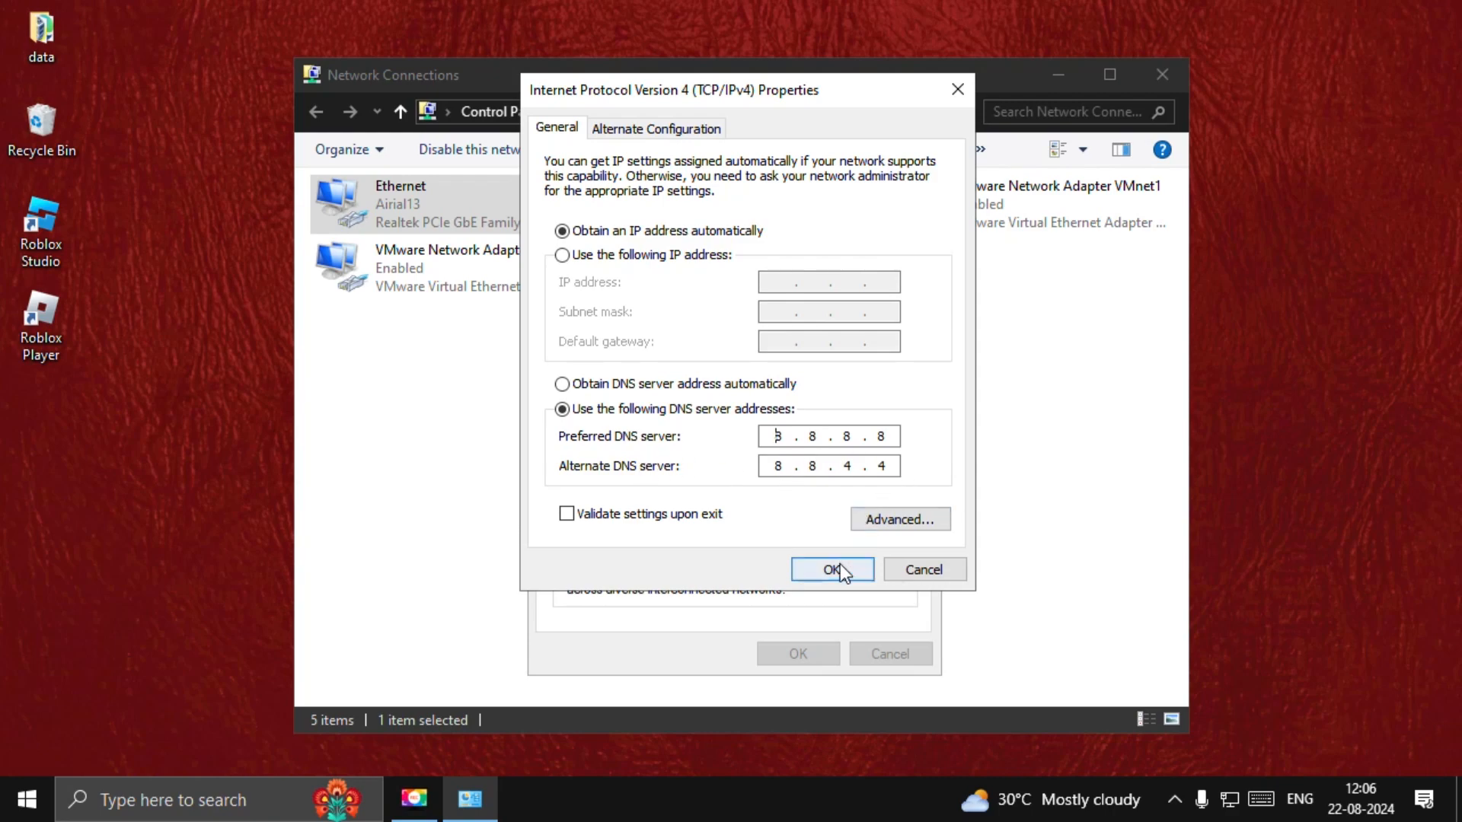
left_click(830, 568)
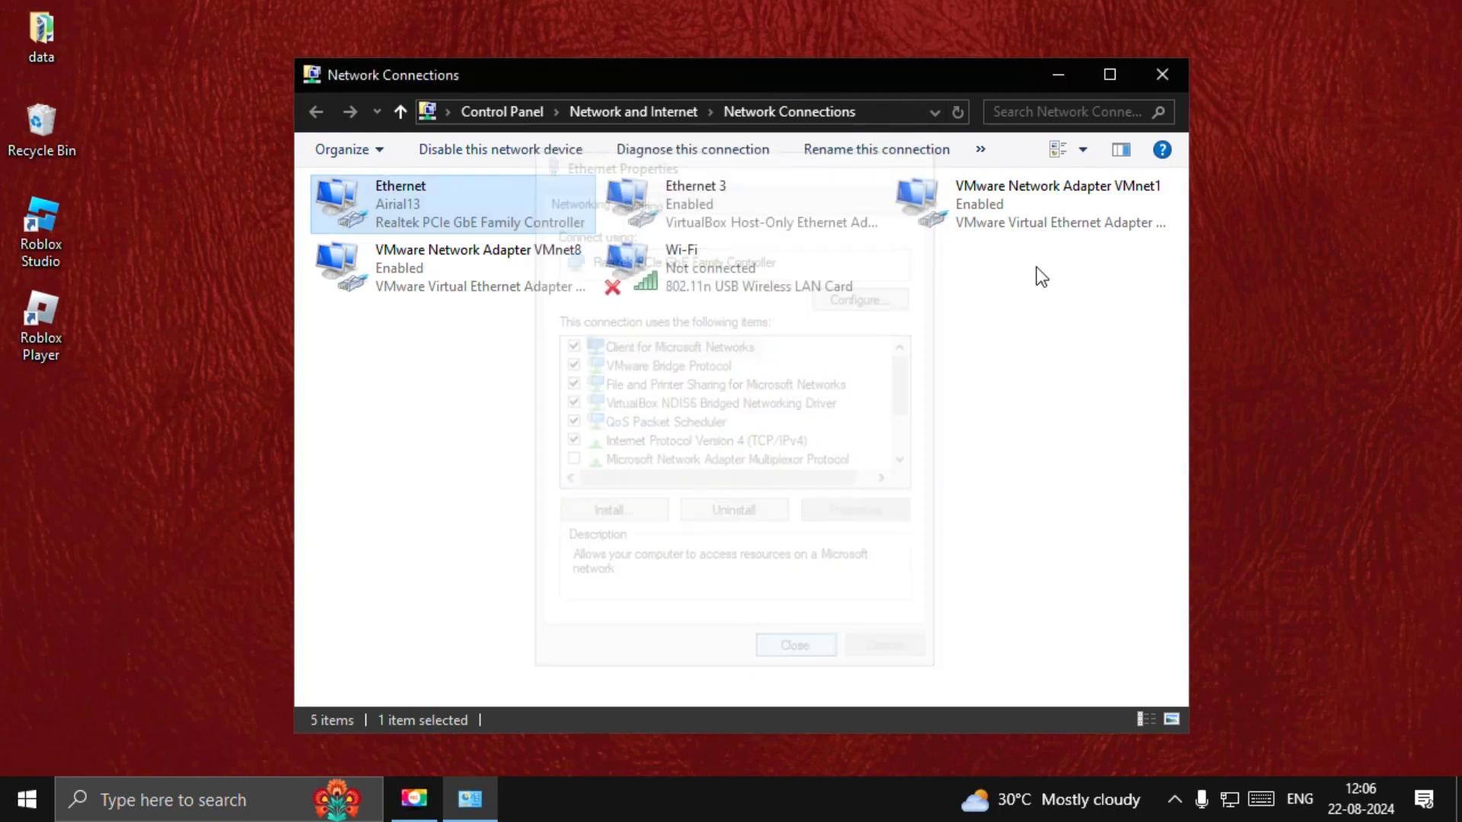
left_click(1162, 75)
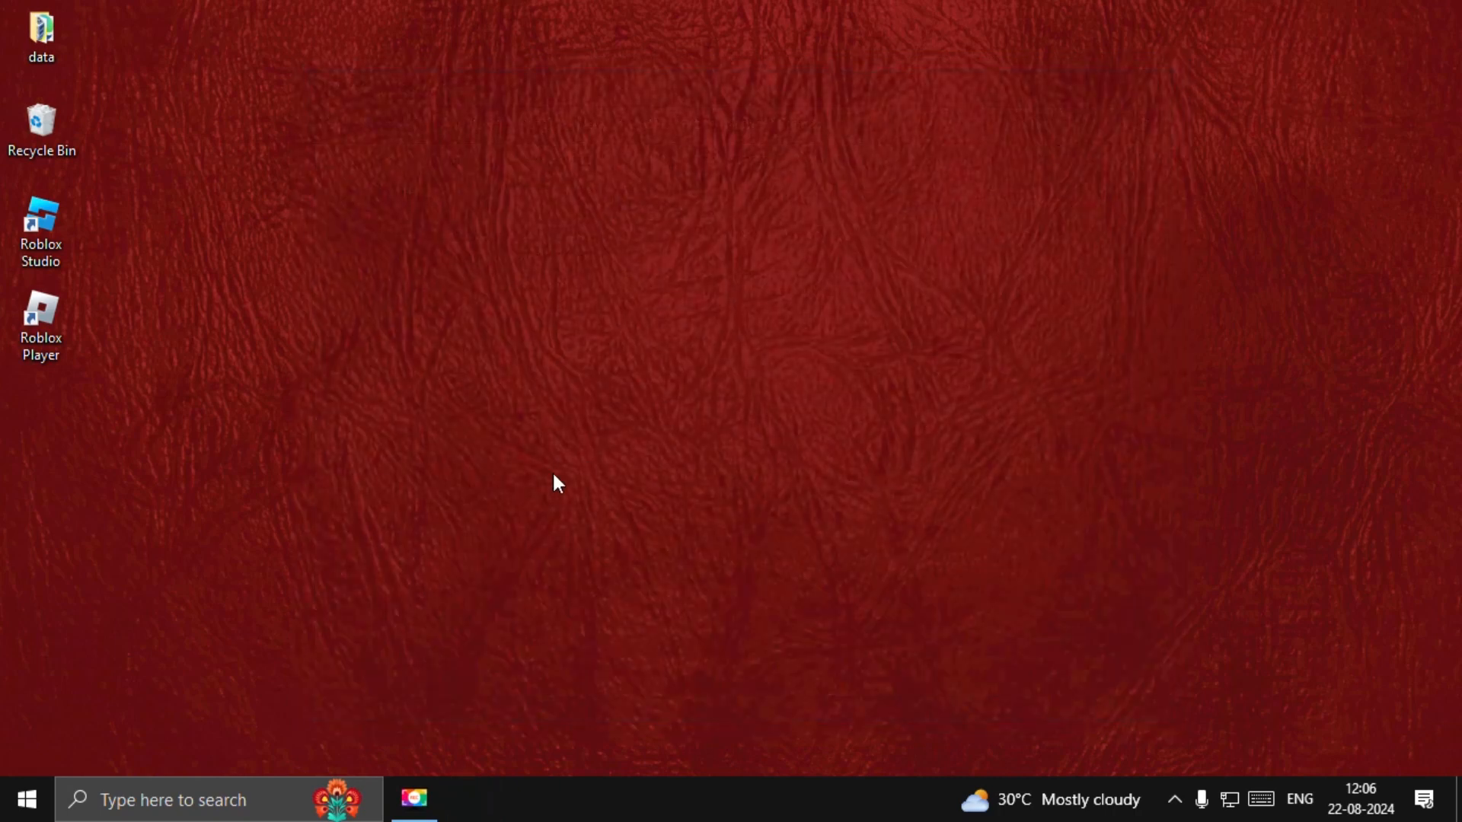
mouse_move(557, 487)
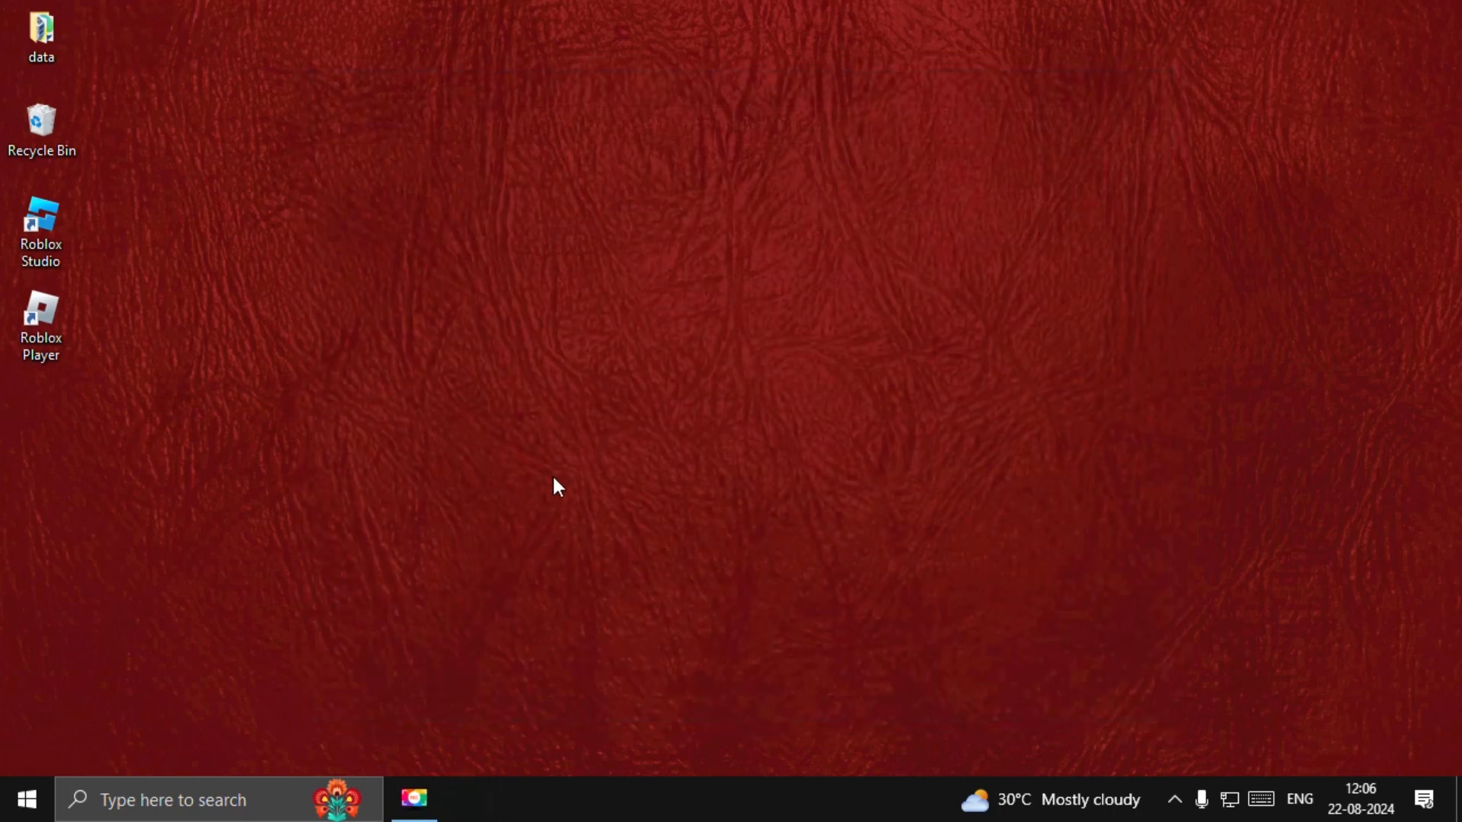